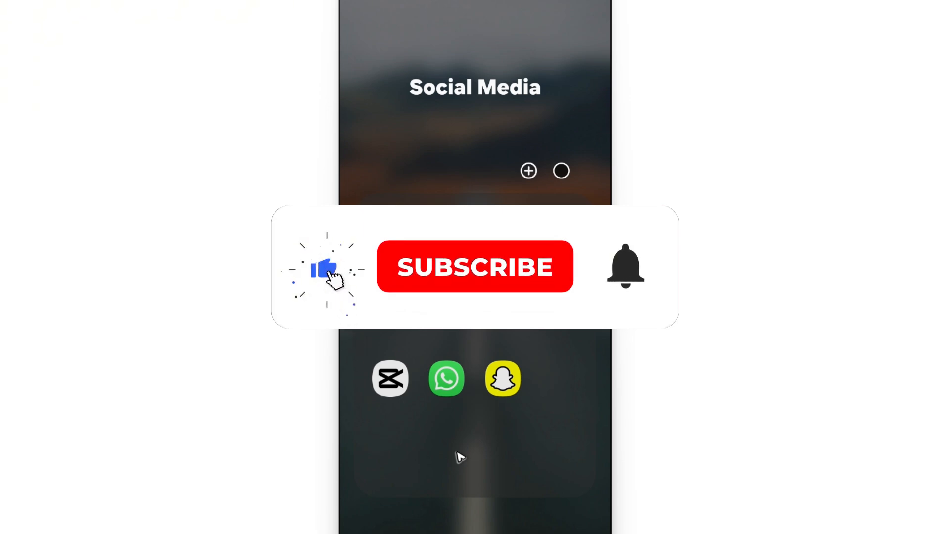
Step: Launch WhatsApp from the Social Media folder to reach the chat list
click(474, 267)
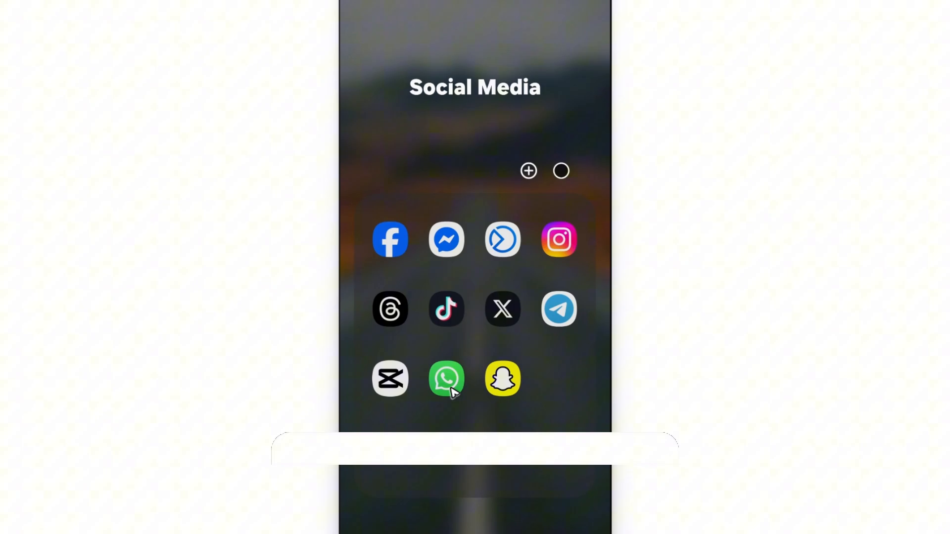
click(447, 378)
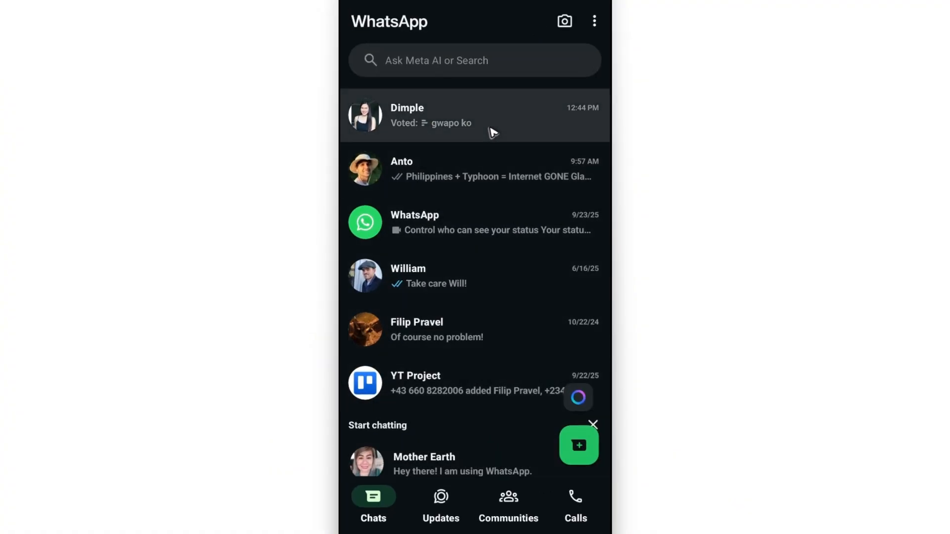
Step: Delete the old 'gwapo ko' poll for everyone in the chat
click(473, 115)
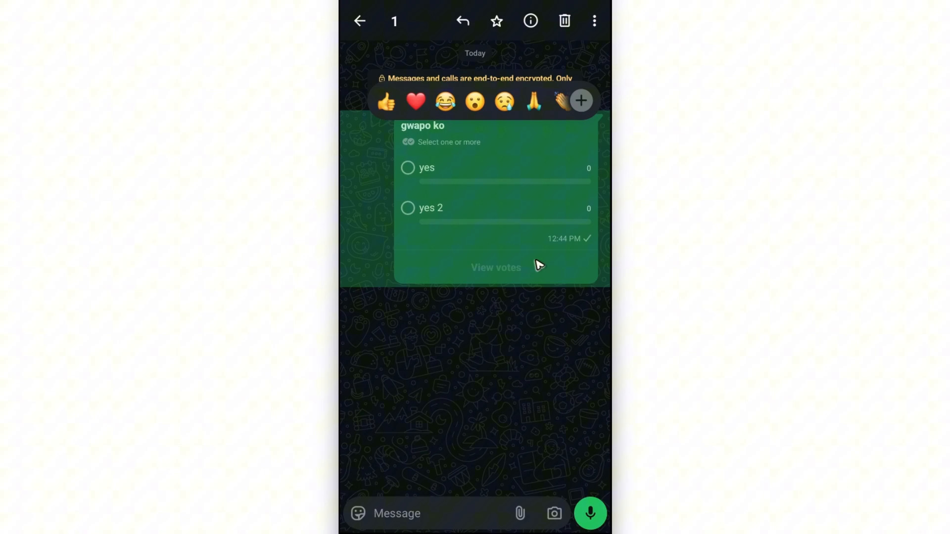
mouse_move(531, 21)
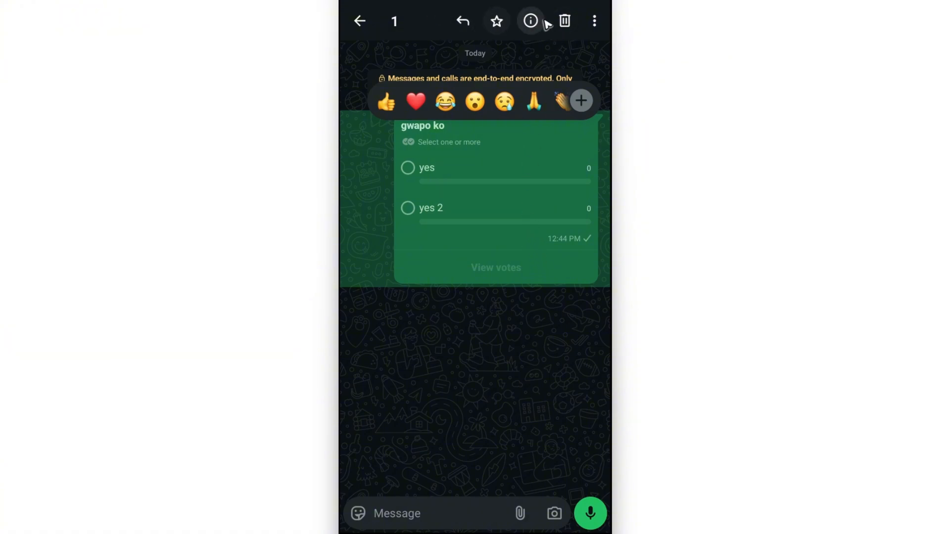
mouse_move(564, 21)
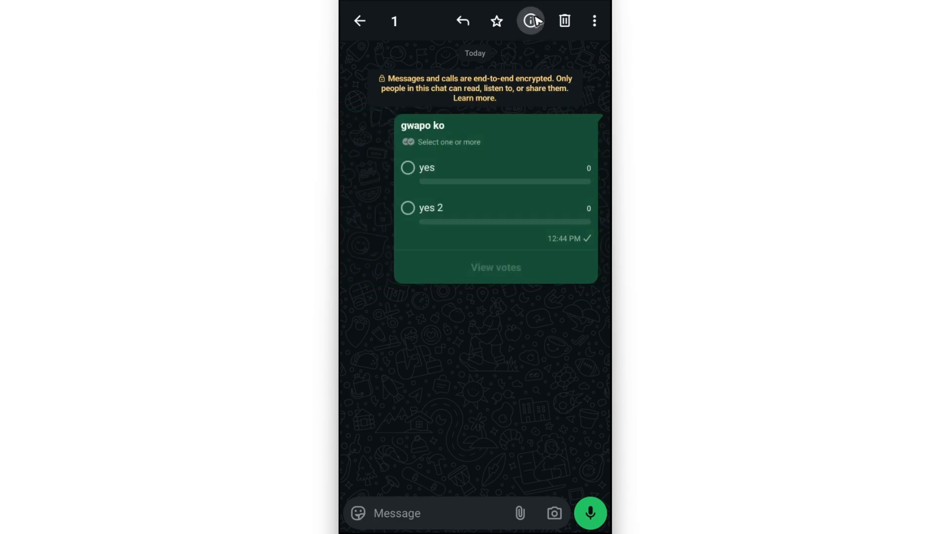
click(359, 20)
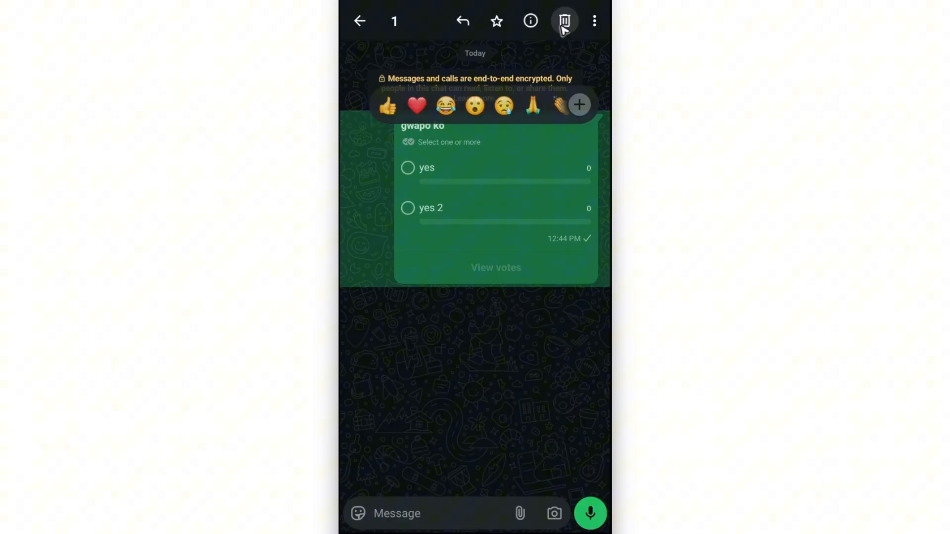
click(564, 21)
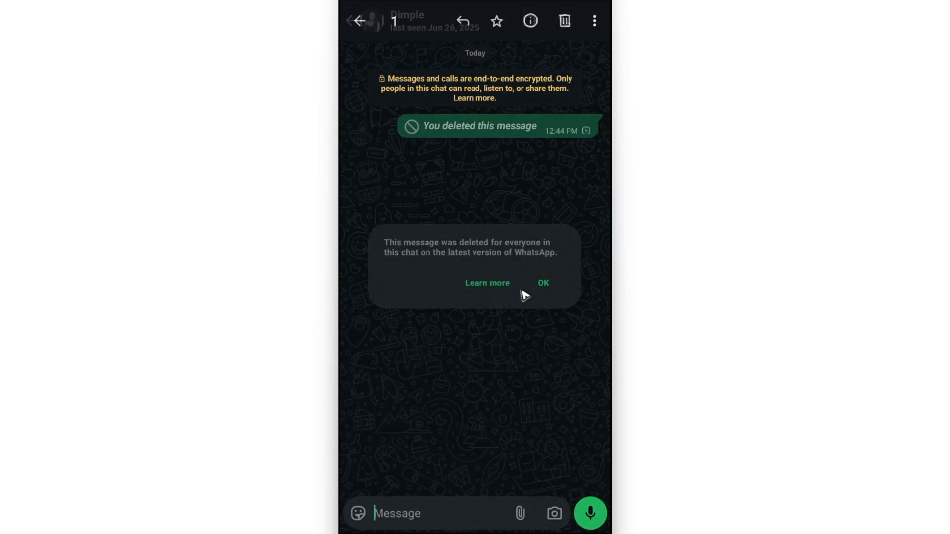
click(543, 284)
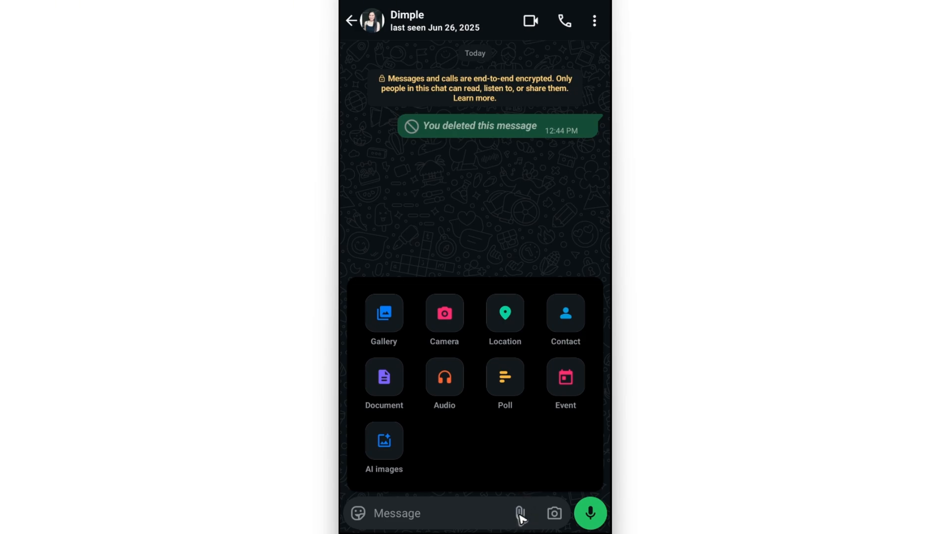
mouse_move(503, 387)
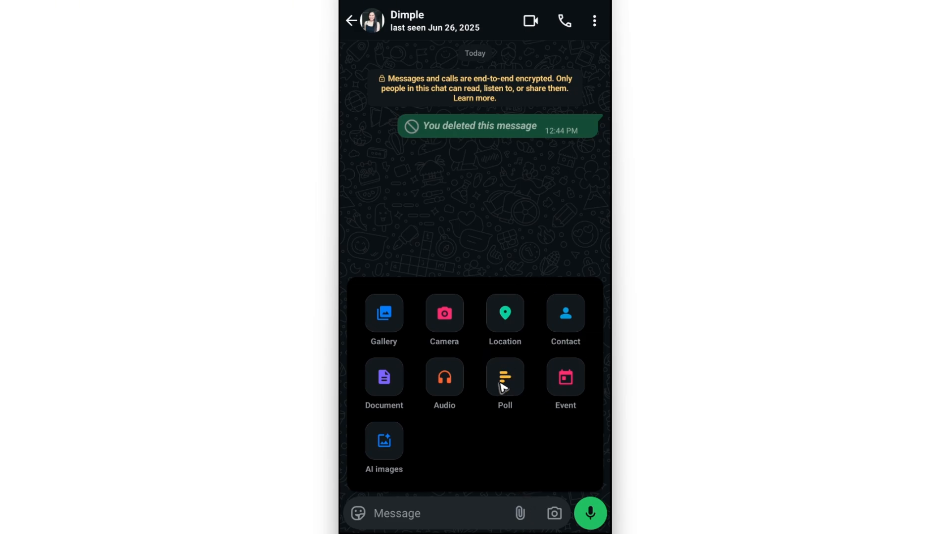
Step: Start a new poll draft from the attachment menu
click(504, 377)
text(No)
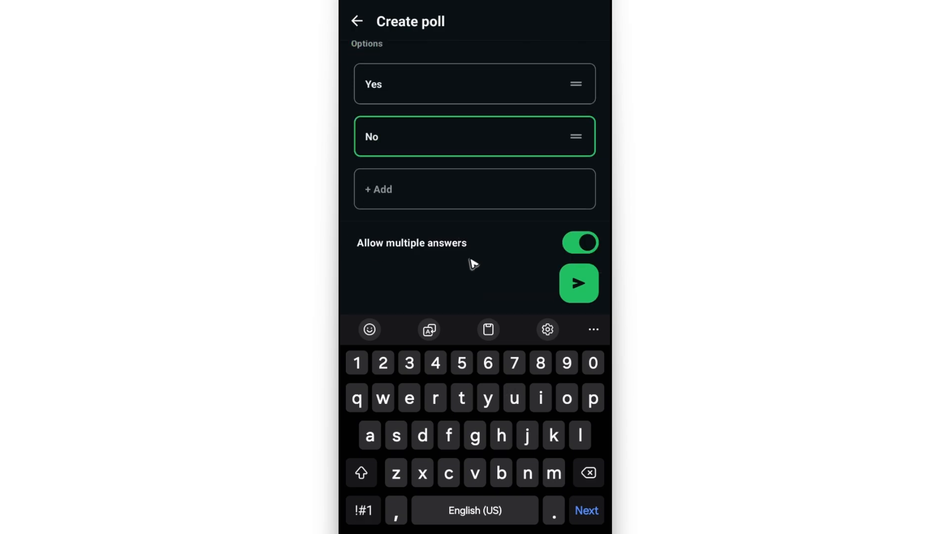
mouse_move(579, 243)
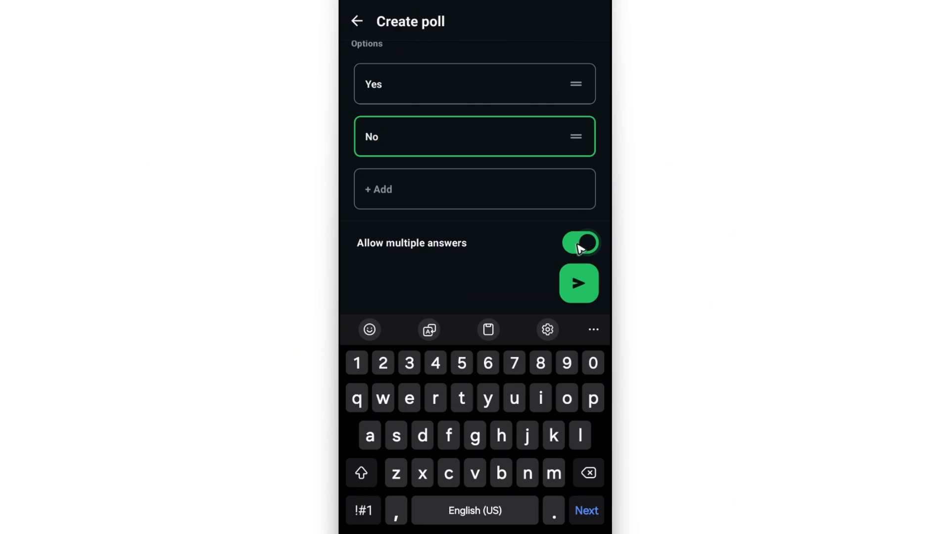
Step: Send the 'Am I pogi?' poll with Yes/No options, multiple answers switched off
click(578, 284)
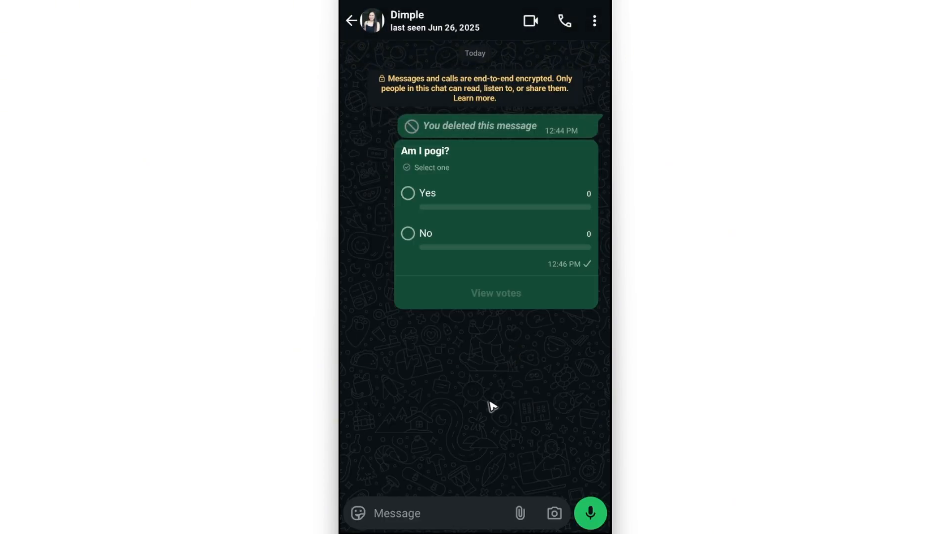
Step: Test voting on the poll: Yes, then No, then back to Yes
click(407, 193)
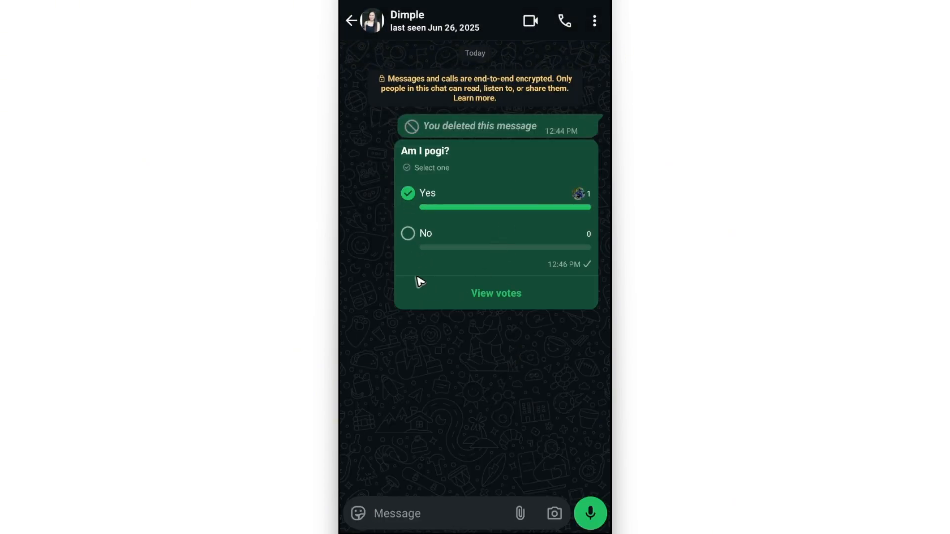
click(407, 234)
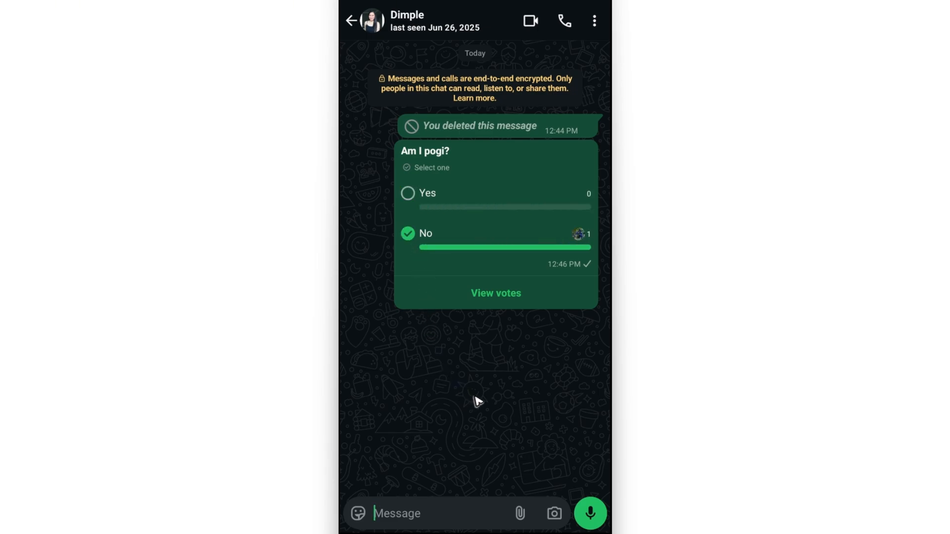
click(406, 193)
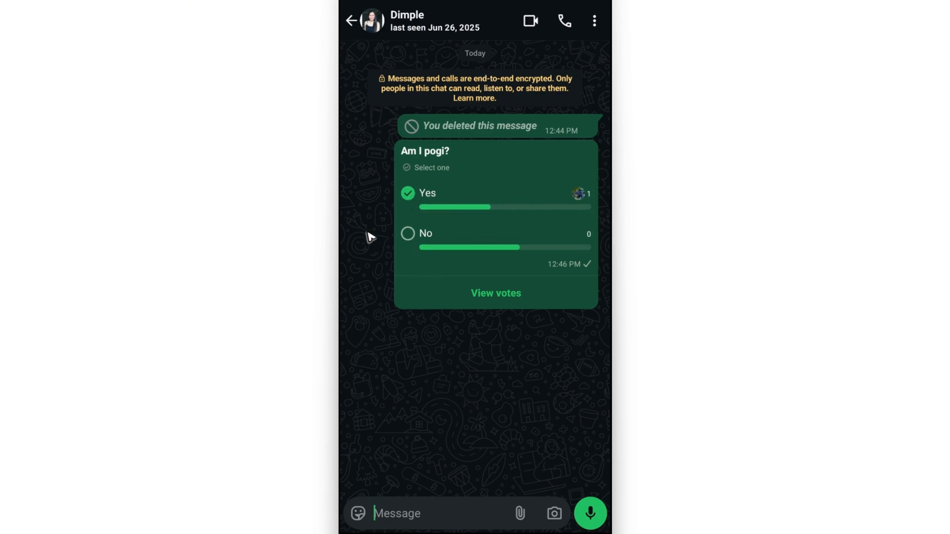